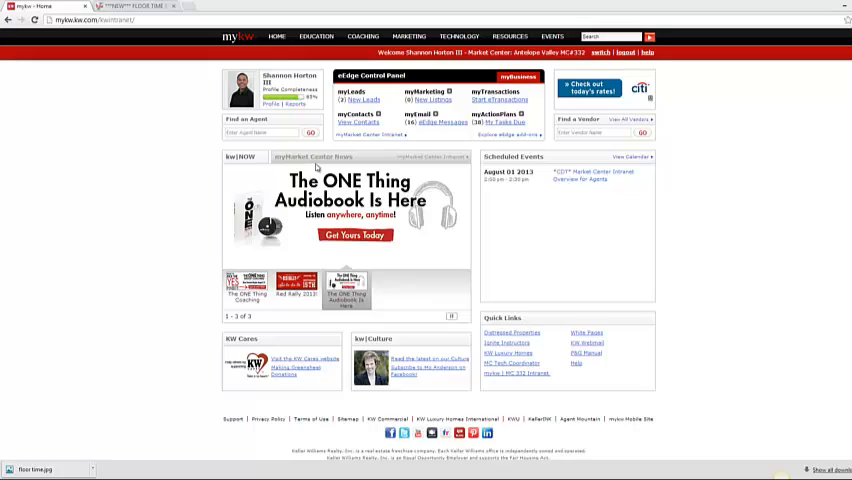
{"action": "mouse_move", "coordinate": [340, 138]}
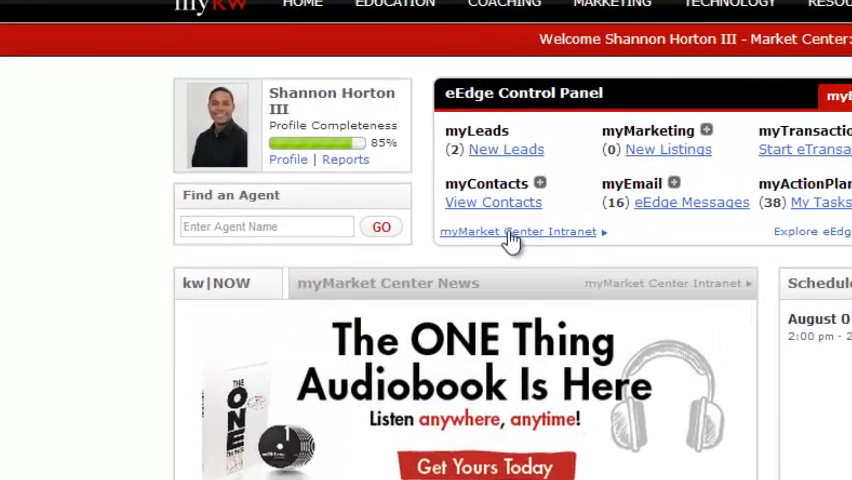
Open the myMarket Center Intranet link from the MyKW eEdge Control Panel
{"action": "left_click", "coordinate": [516, 231]}
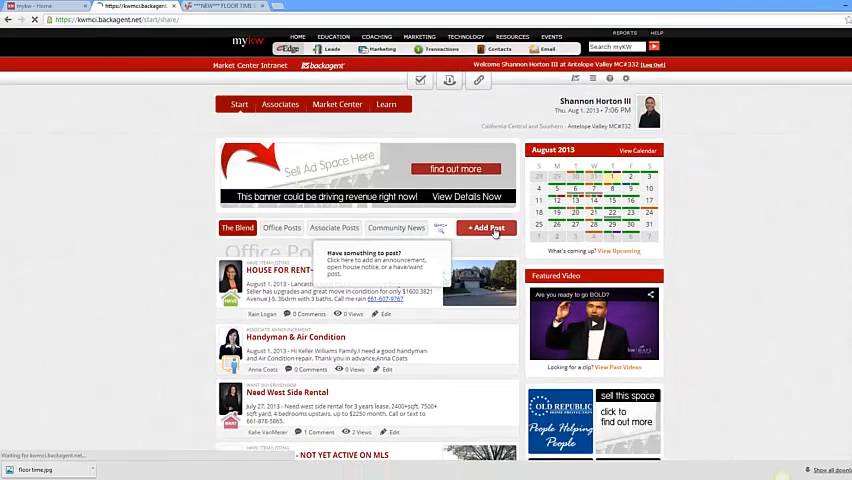
Start a new intranet post with '+ Add Post' to reach the Post an Entry categories
{"action": "left_click", "coordinate": [486, 228]}
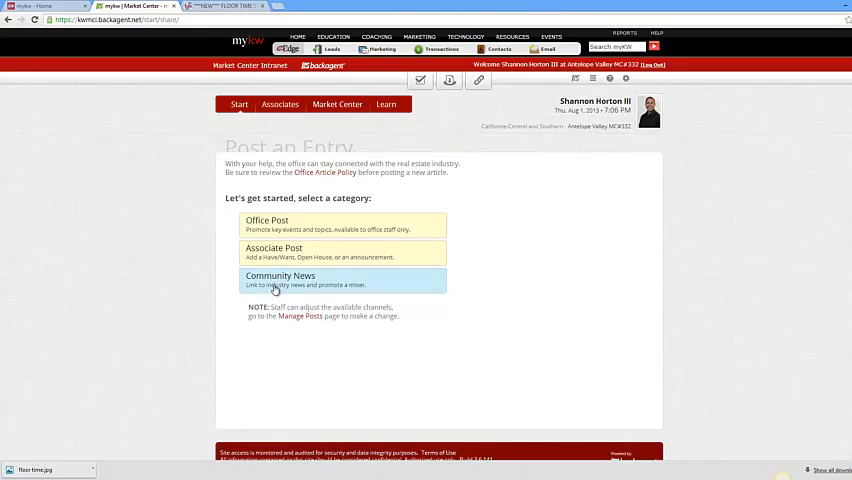
{"action": "mouse_move", "coordinate": [249, 243]}
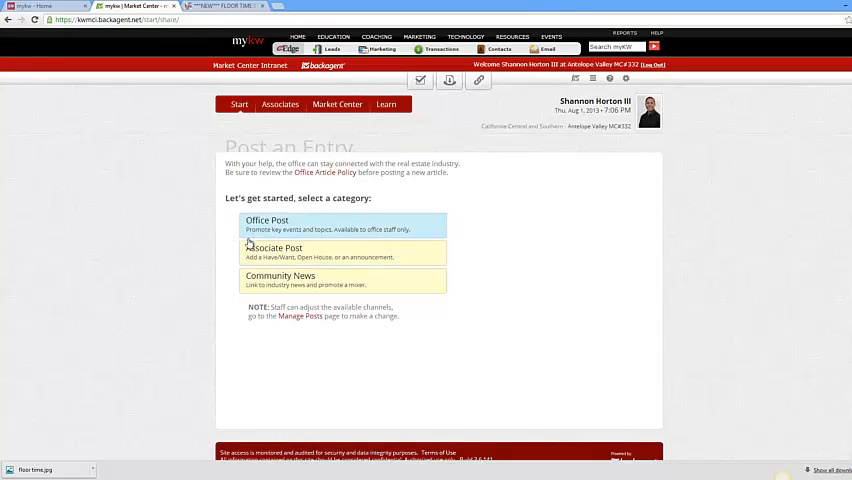
{"action": "mouse_move", "coordinate": [280, 252]}
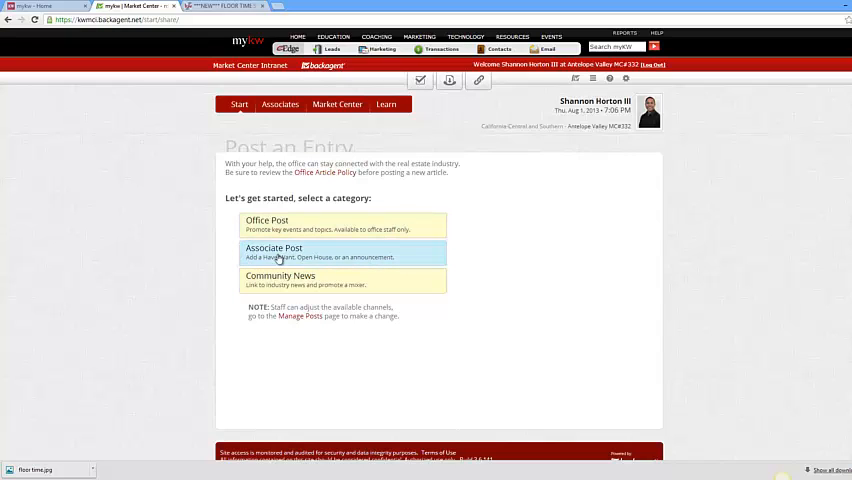
Choose Associate Post as the entry's category
{"action": "left_click", "coordinate": [280, 256]}
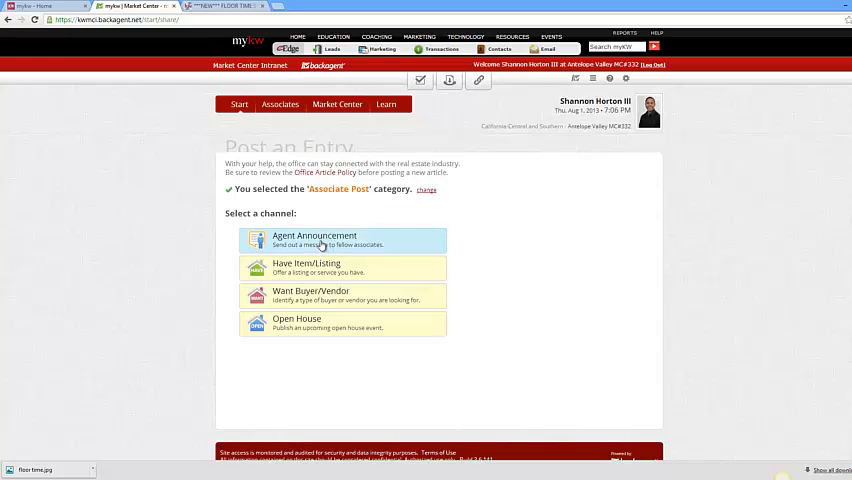
{"action": "mouse_move", "coordinate": [324, 295]}
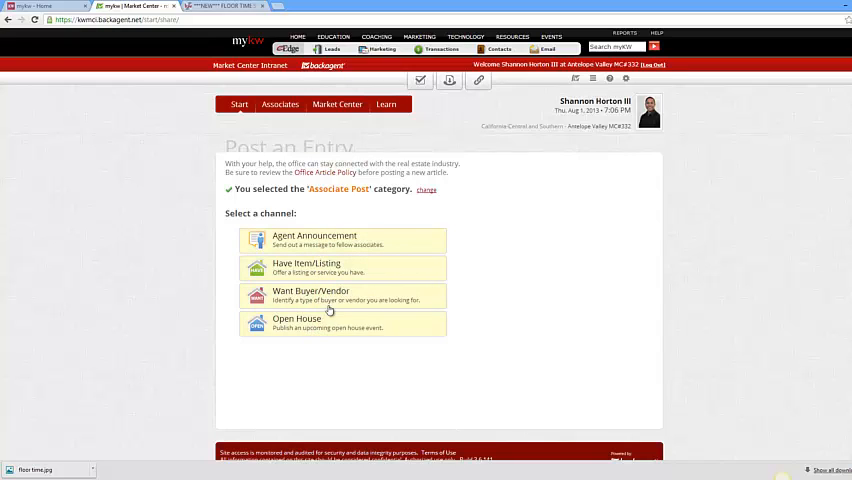
{"action": "mouse_move", "coordinate": [330, 272]}
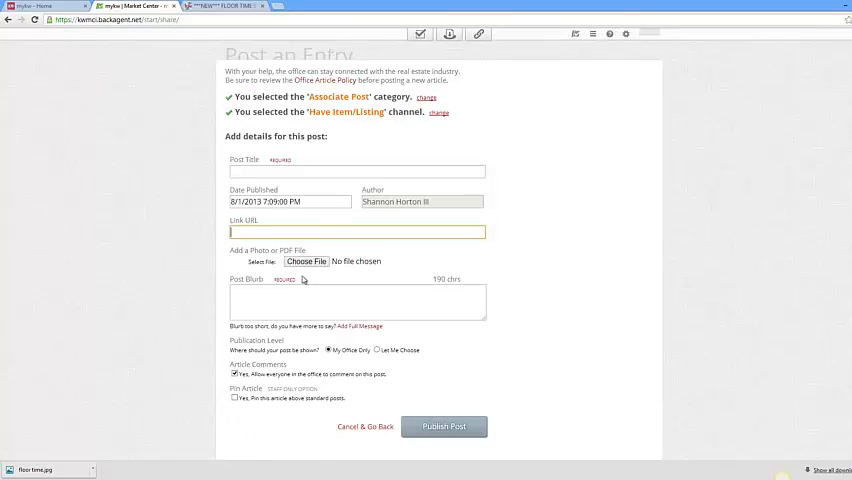
Add an empty Full Message editor below the Post Blurb and scroll down to view it
{"action": "left_click", "coordinate": [356, 300]}
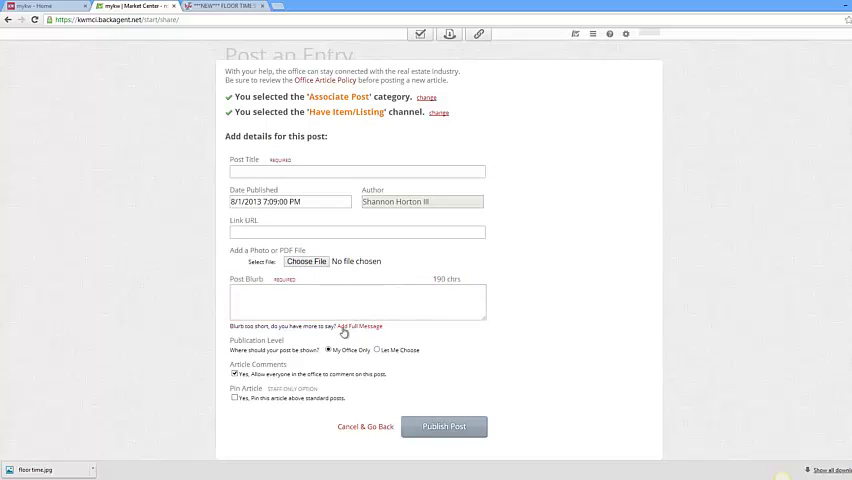
{"action": "left_click", "coordinate": [357, 326]}
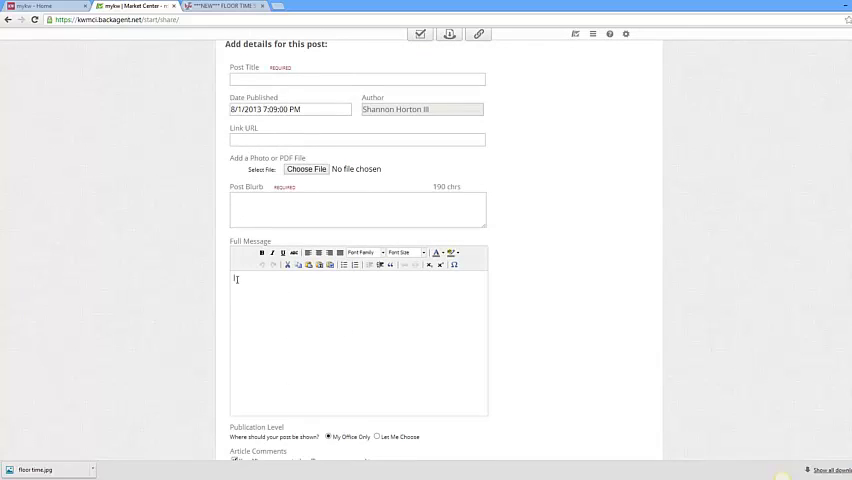
{"action": "scroll", "scroll_direction": "down", "scroll_amount": 3}
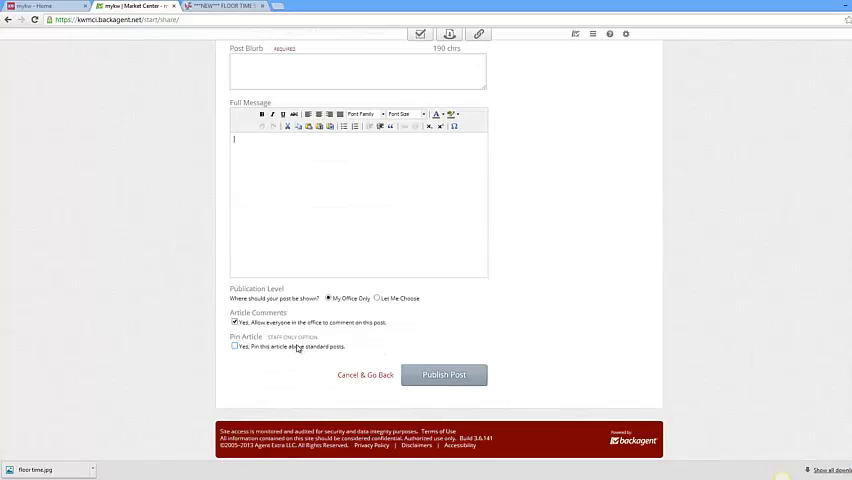